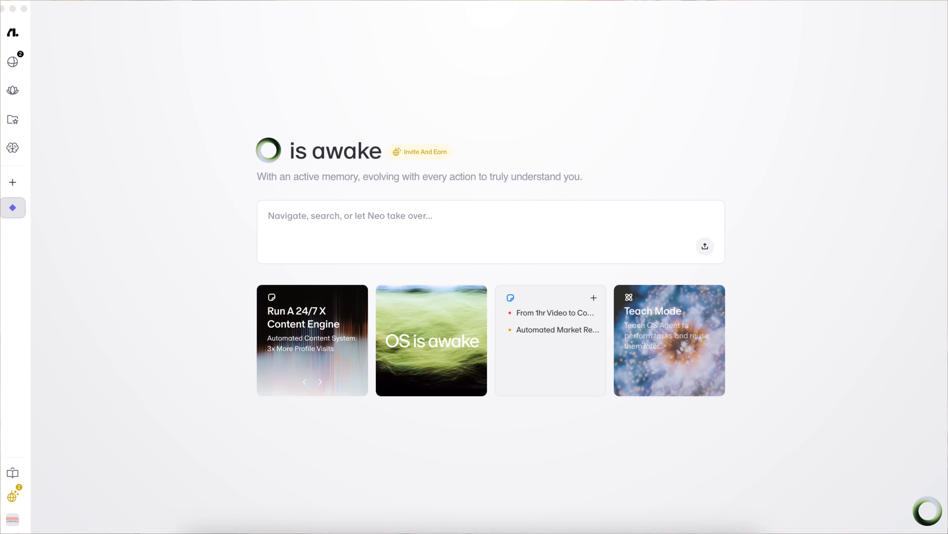
Step: Send Agent Neo the LinkedIn crawl prompt and let it filter Jobs to Past month
click(669, 340)
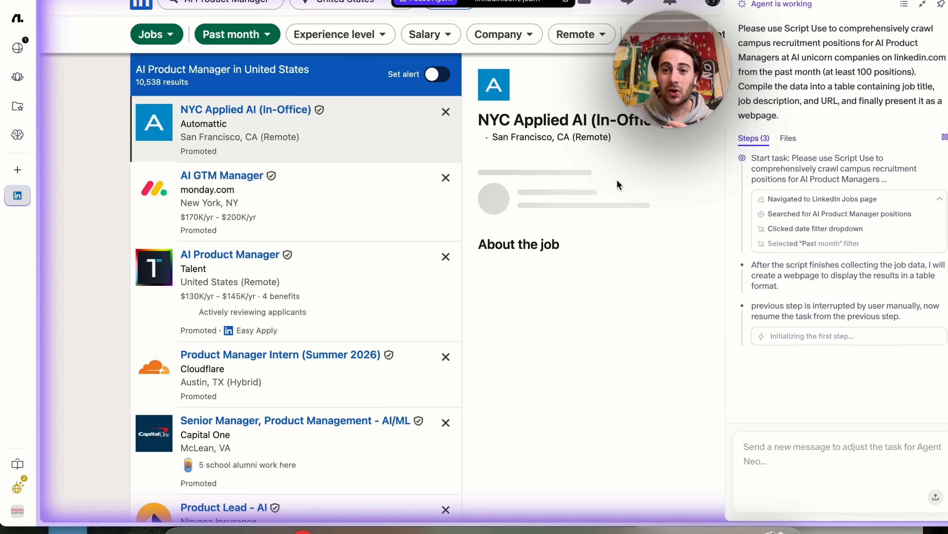
click(245, 109)
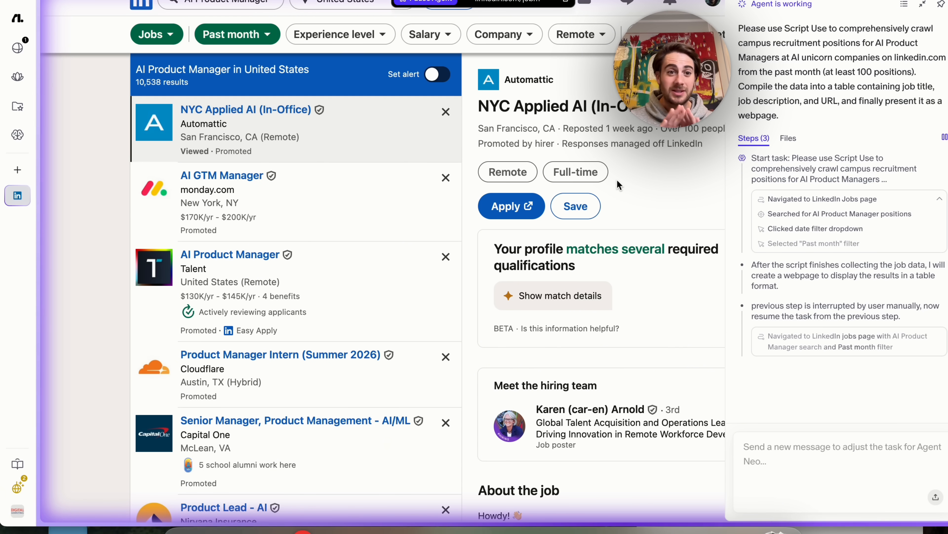
mouse_move(777, 153)
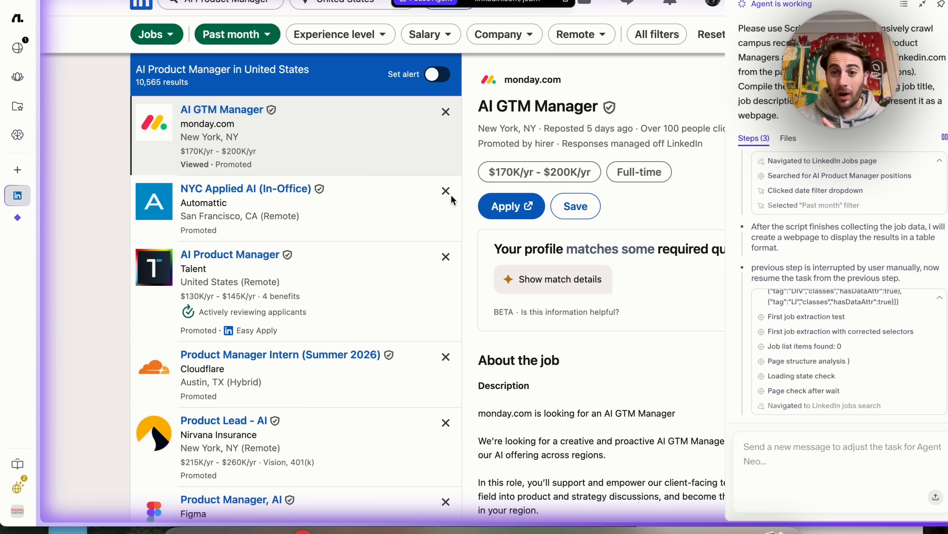
mouse_move(20, 231)
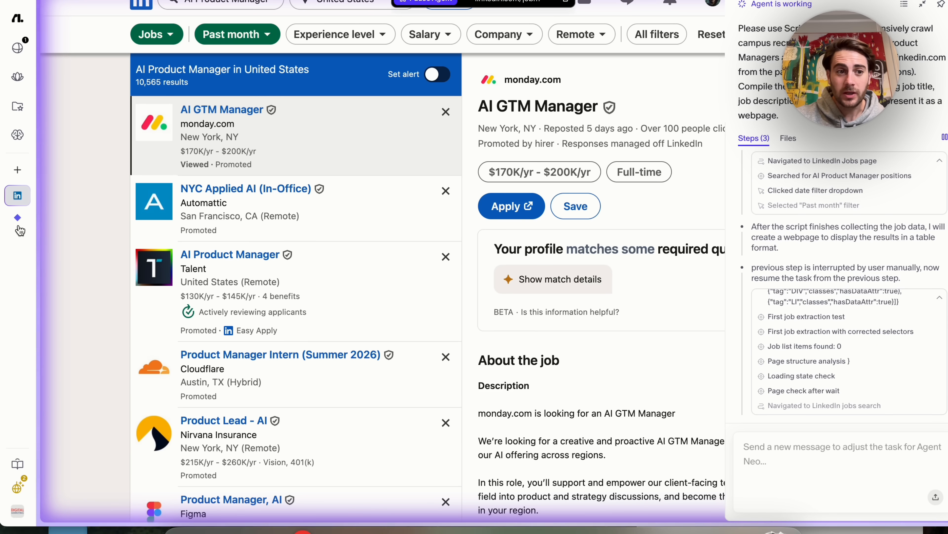
Step: From the blank home tab, browse the agent task list, flow canvases and bookmark collections
click(17, 217)
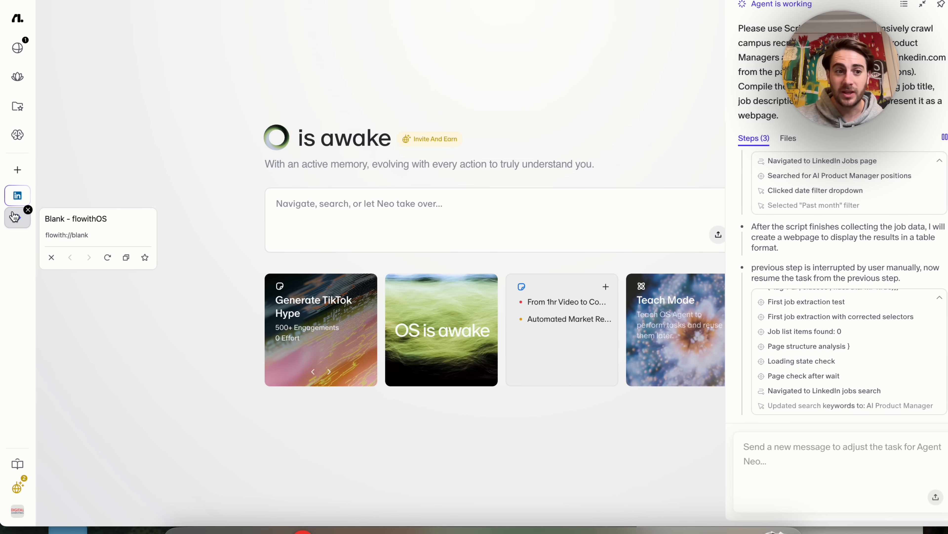
click(27, 210)
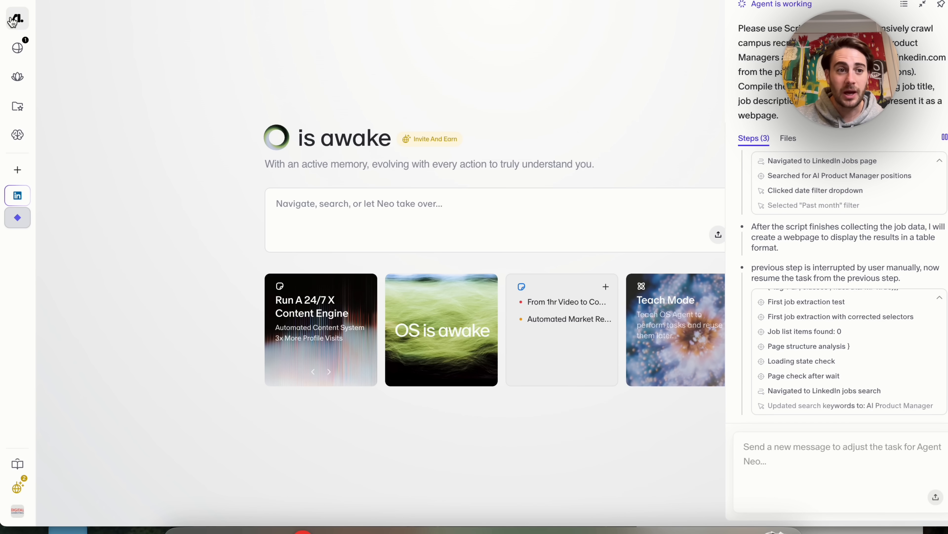
click(17, 48)
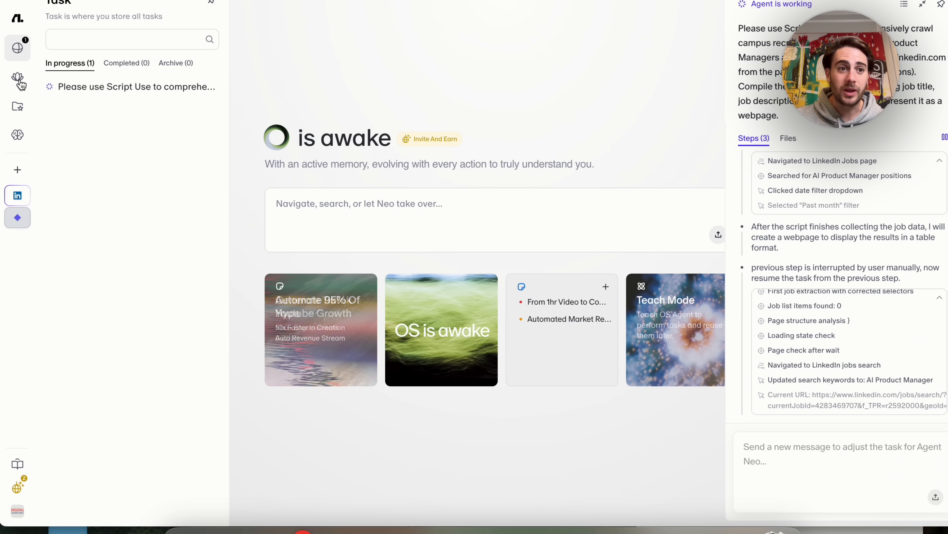
click(18, 77)
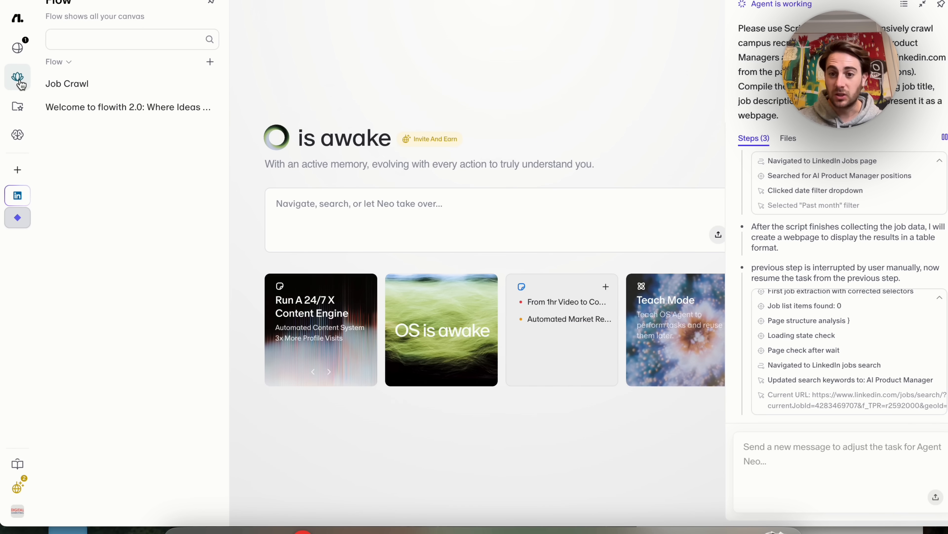
click(17, 107)
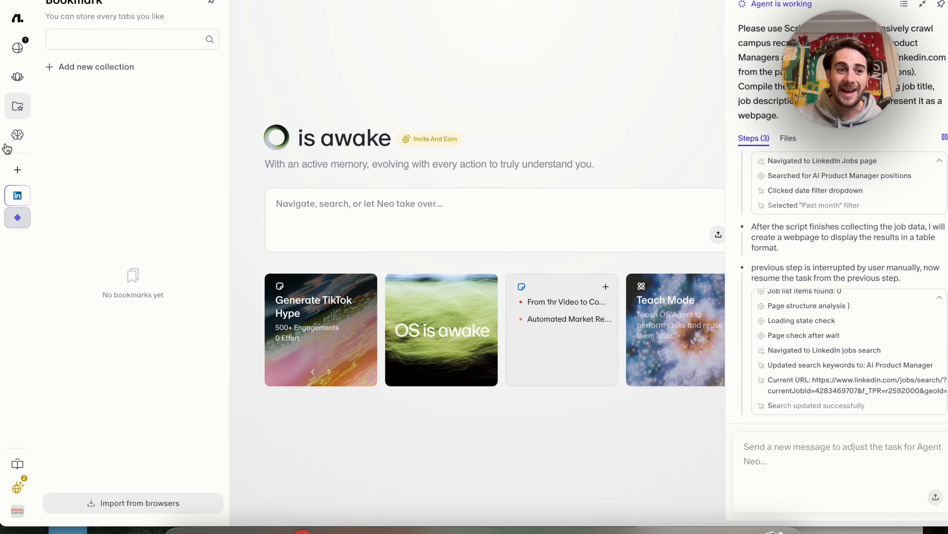
Step: View the agent's skills and stored memories in the Intelligence panel
click(17, 135)
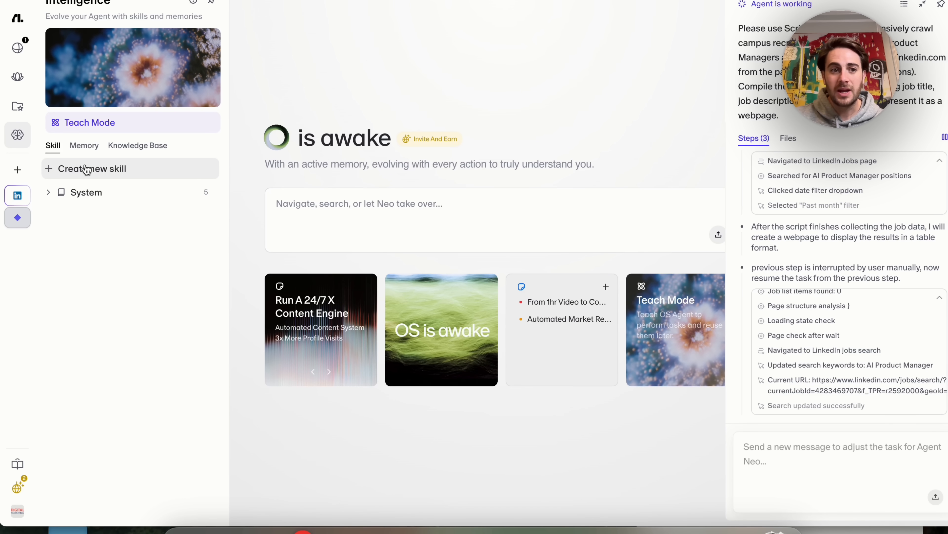
click(83, 146)
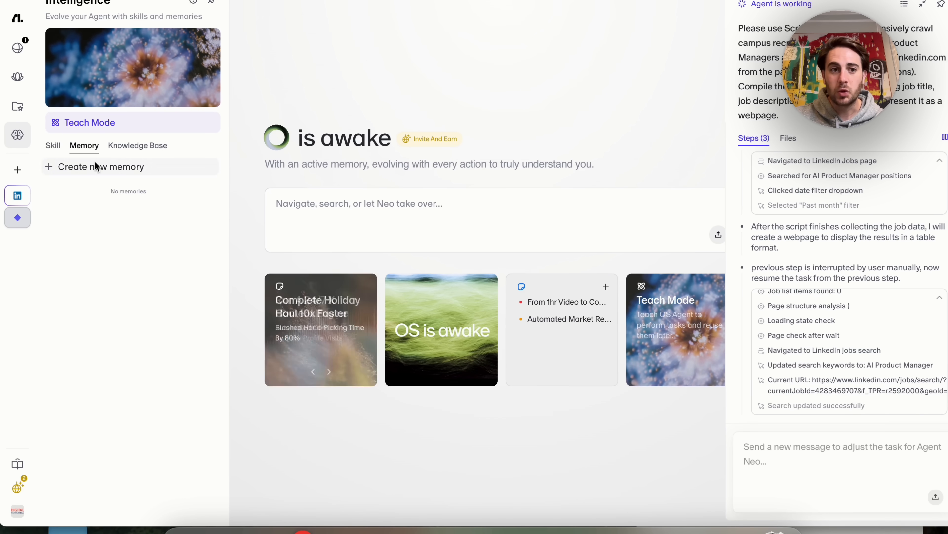
click(137, 145)
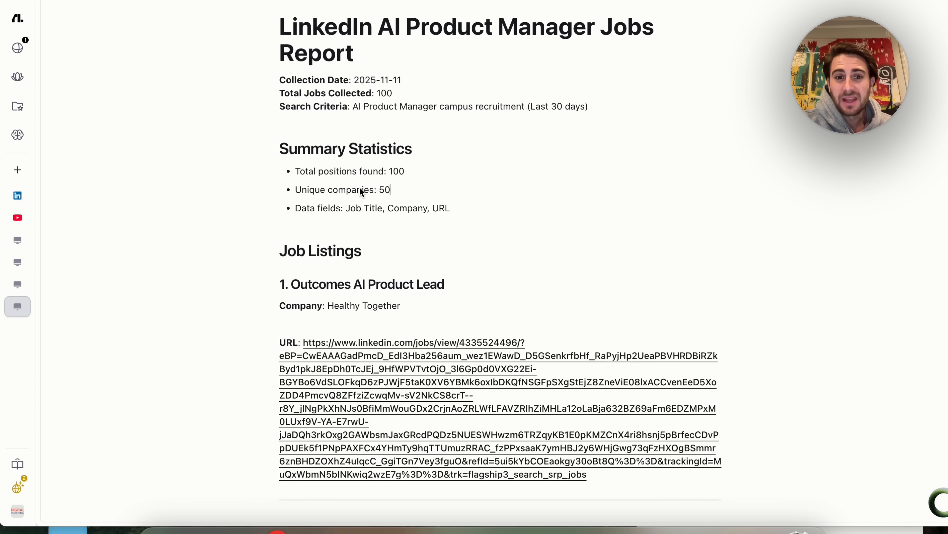
mouse_move(354, 219)
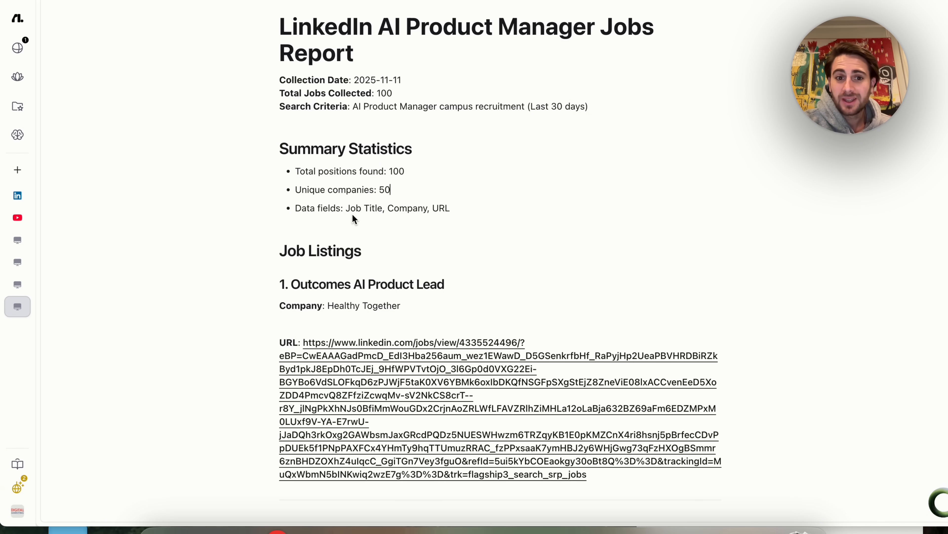
Step: Scroll down the LinkedIn AI Product Manager Jobs Report to the Solace listing
scroll(down, 3)
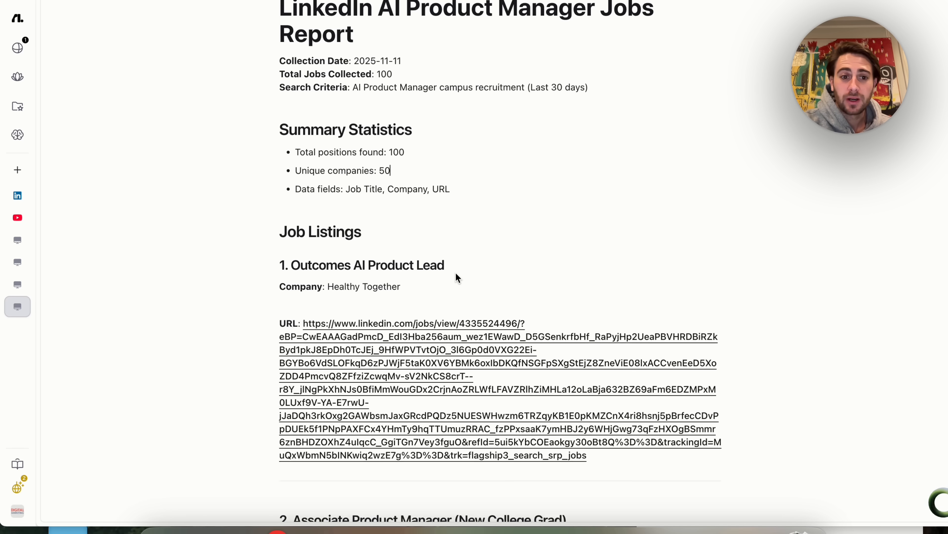
scroll(down, 3)
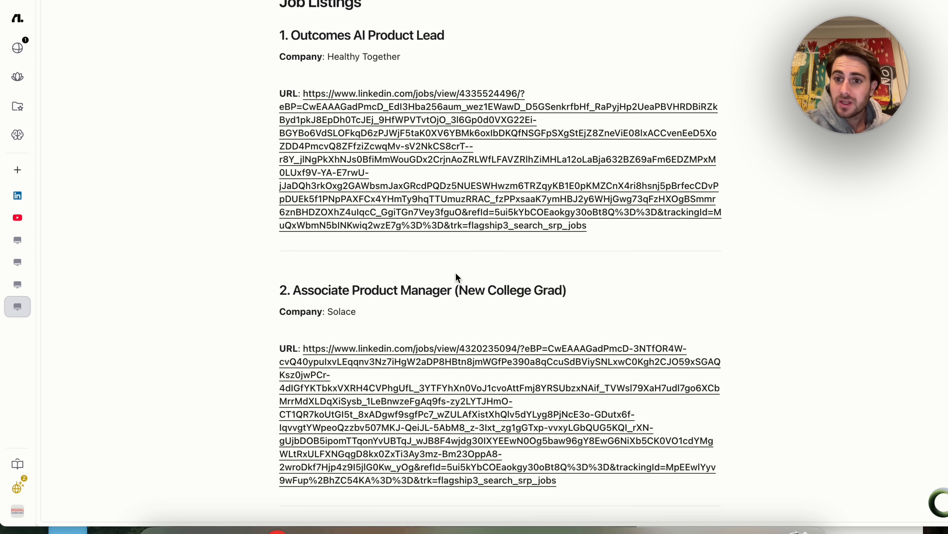
scroll(down, 3)
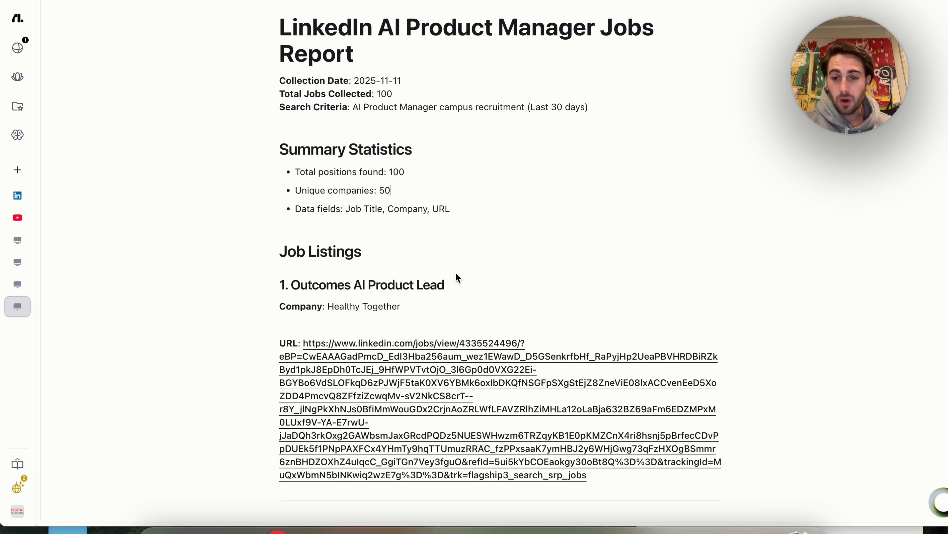
mouse_move(674, 215)
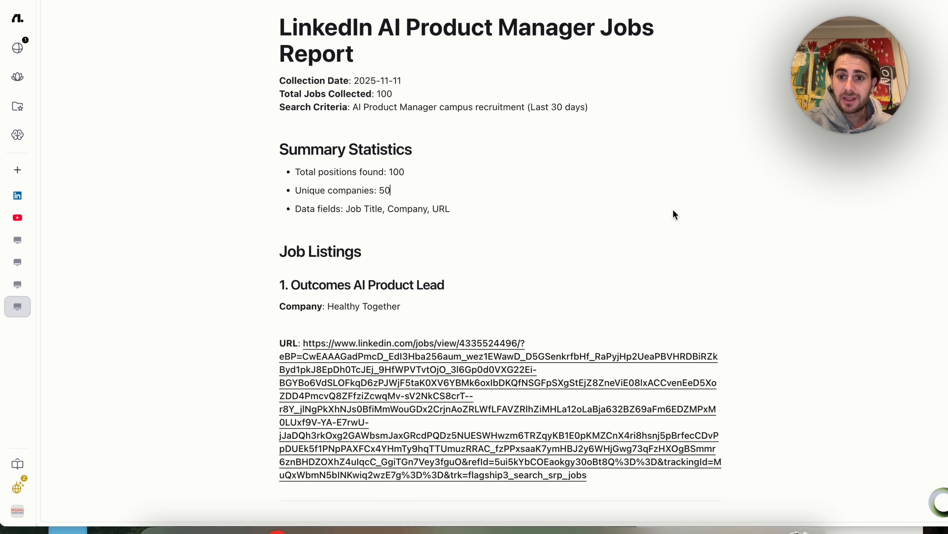
mouse_move(797, 145)
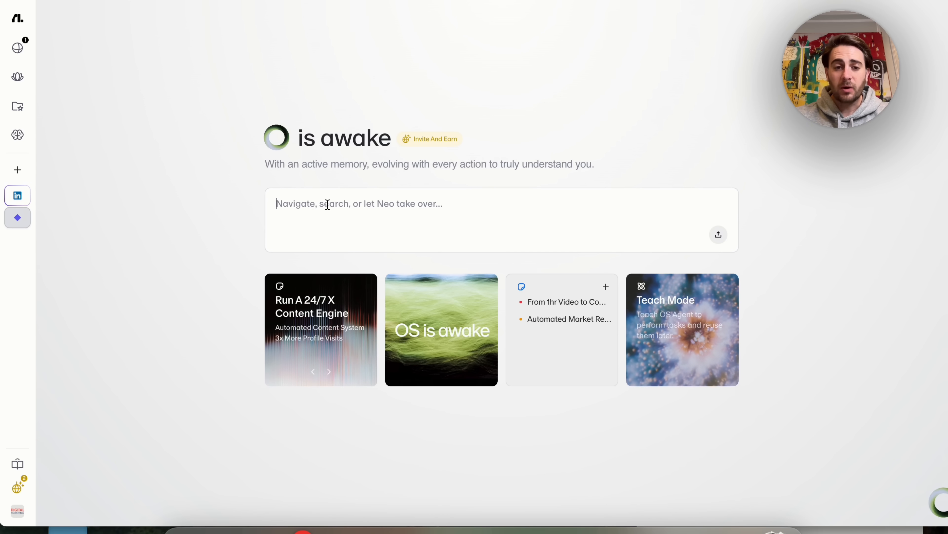
Step: Search Google for 'youtube' and follow the result to the YouTube site
text(youtube)
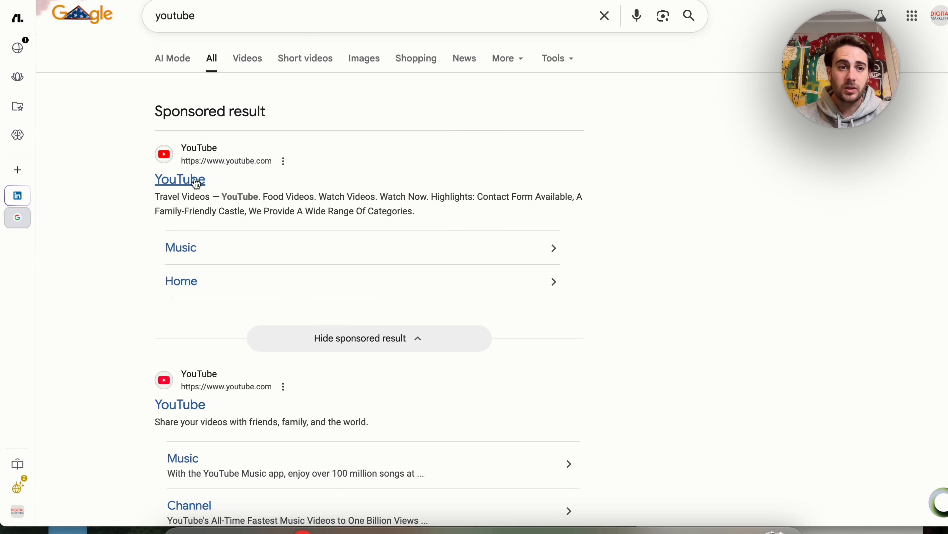
click(180, 179)
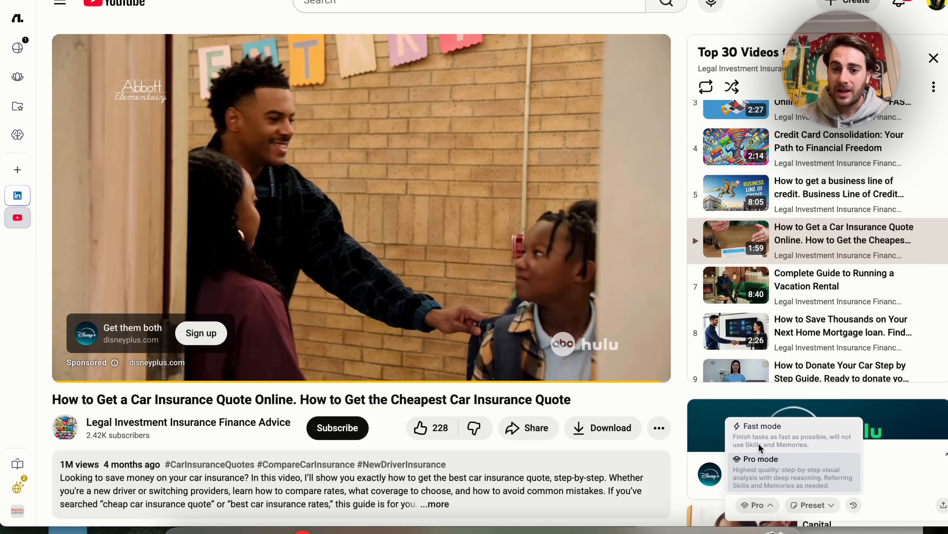
mouse_move(833, 455)
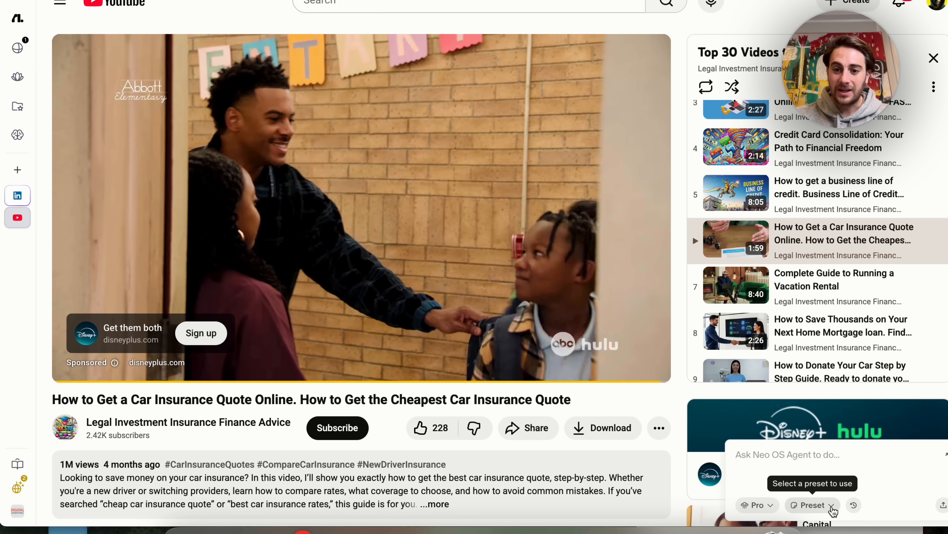
Step: Show the saved presets list under the agent prompt box
click(812, 505)
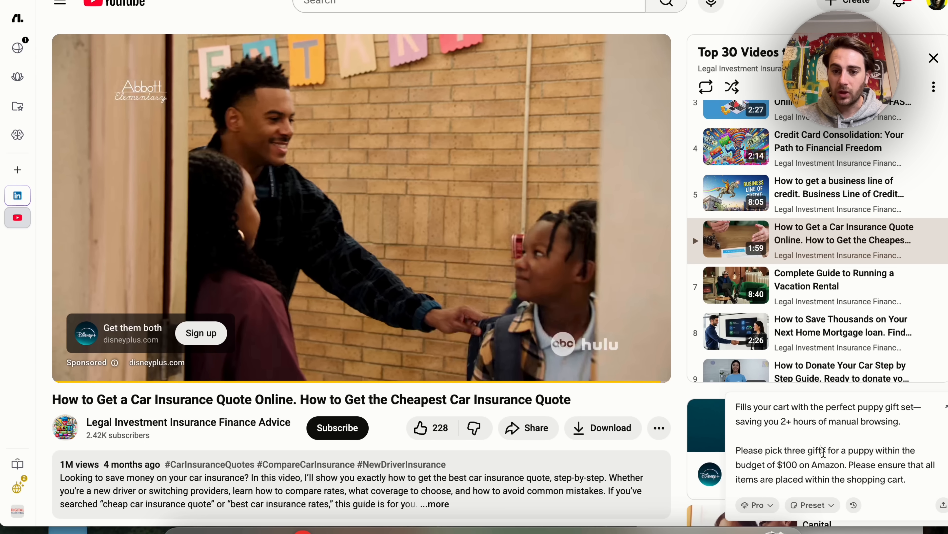
click(812, 504)
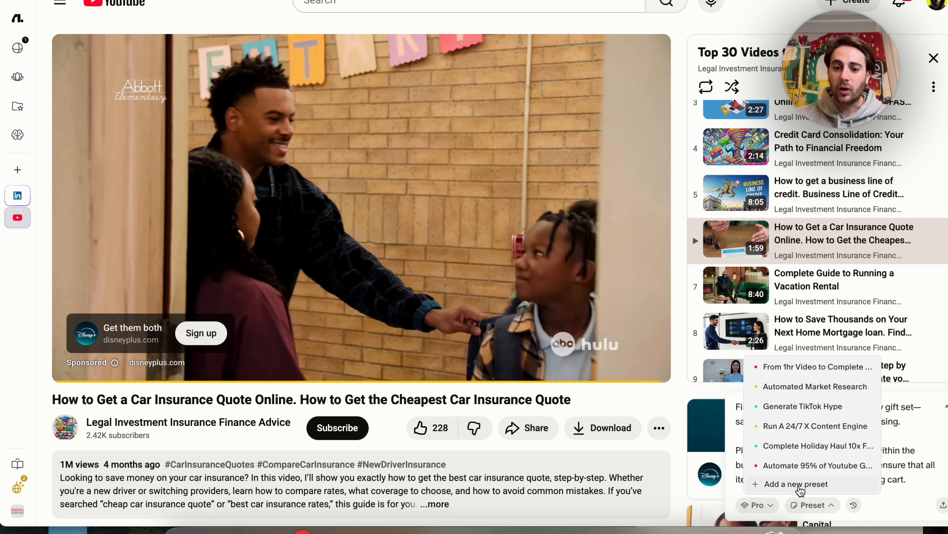
Step: Start a new preset via 'Add a new preset', bringing up the blank Create preset form
click(795, 483)
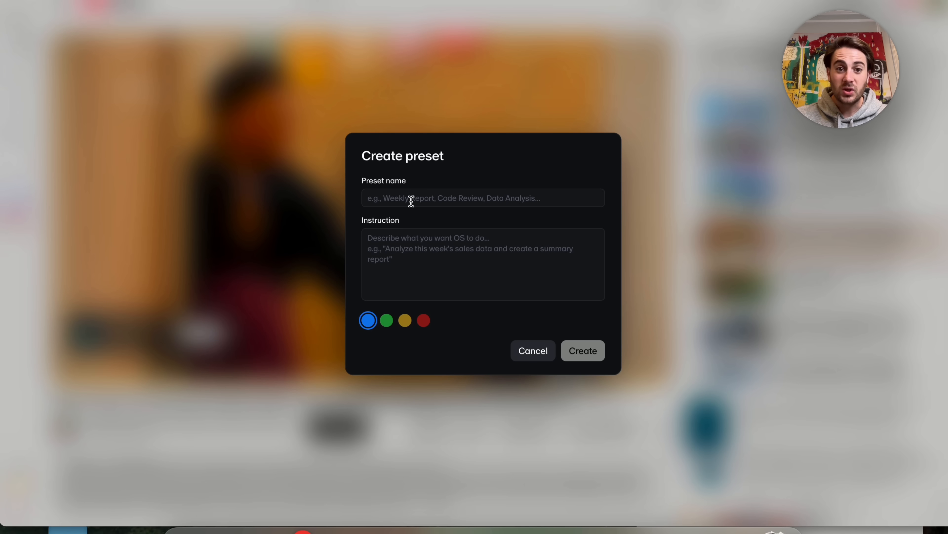
mouse_move(410, 325)
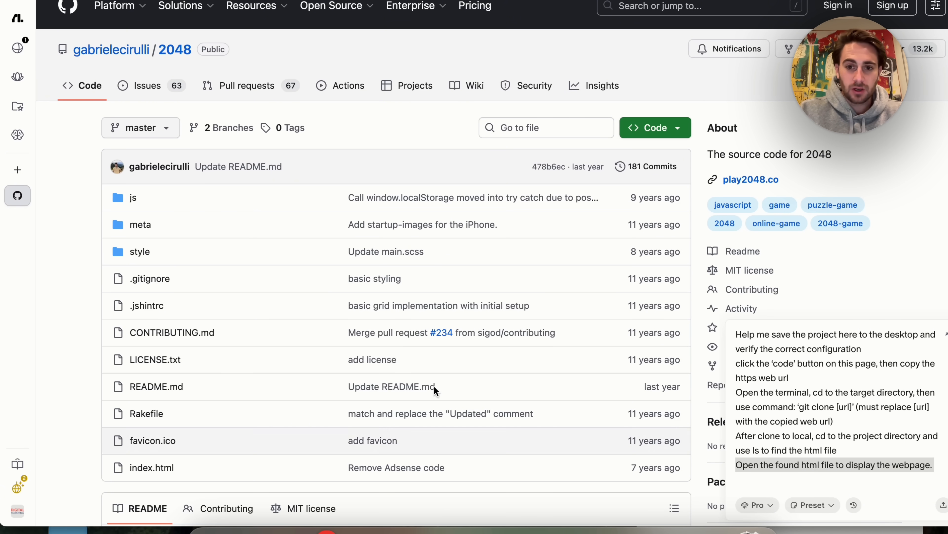
Step: Skim the GitHub 2048 repo page and send the save-to-desktop instructions to the agent
scroll(down, 3)
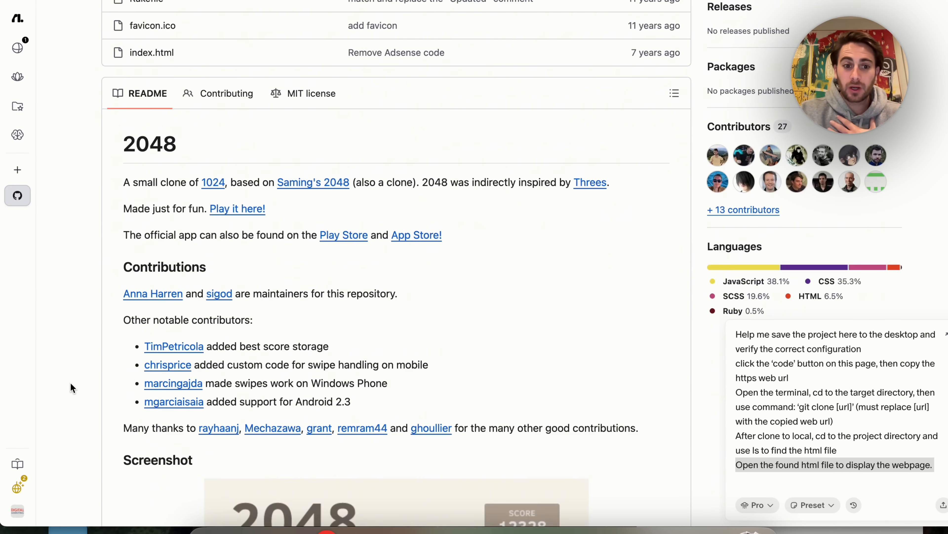
scroll(down, 3)
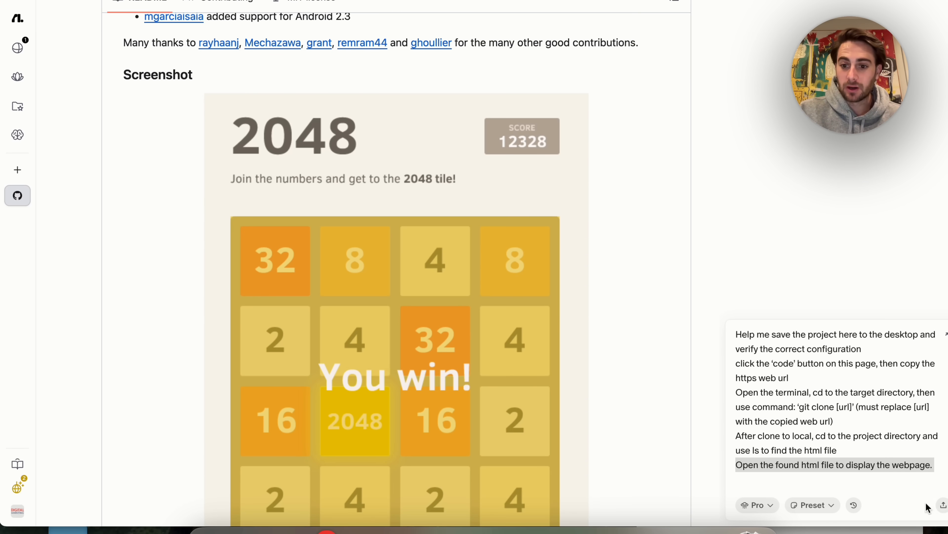
click(942, 505)
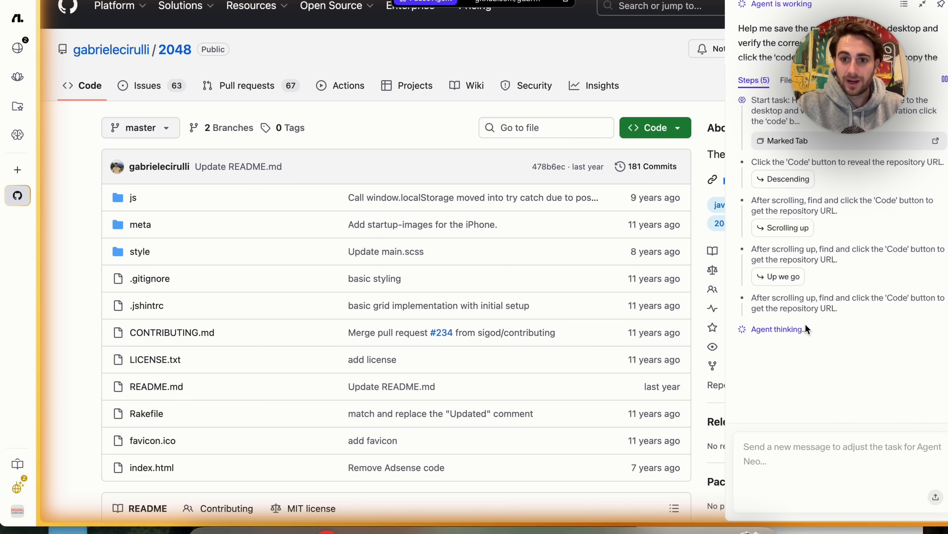
mouse_move(803, 379)
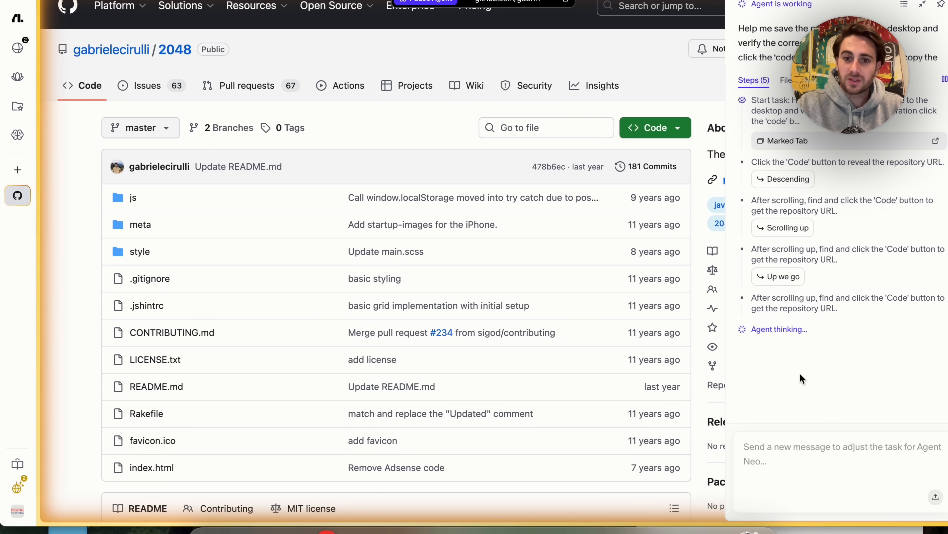
Step: Let the agent read the 2048 HTTPS clone URL from GitHub's Code dropdown
click(655, 127)
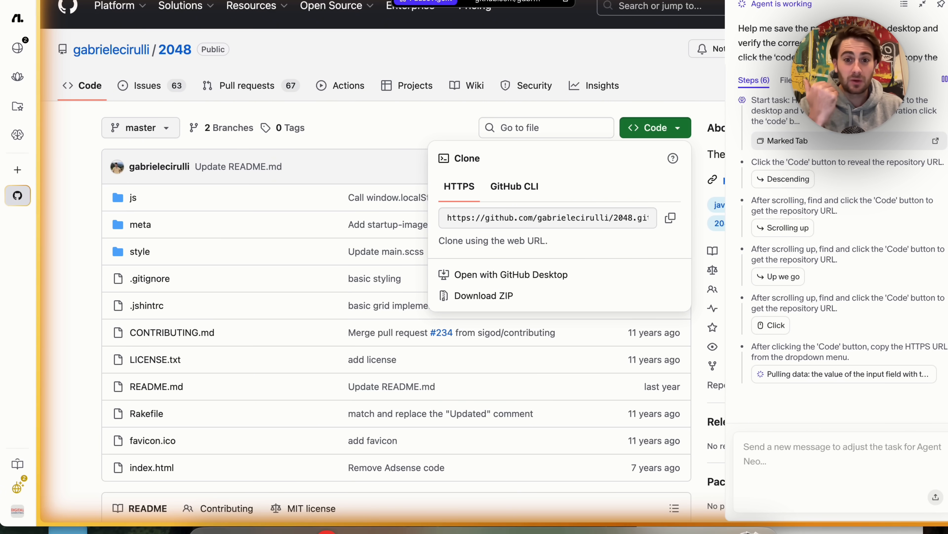
click(17, 218)
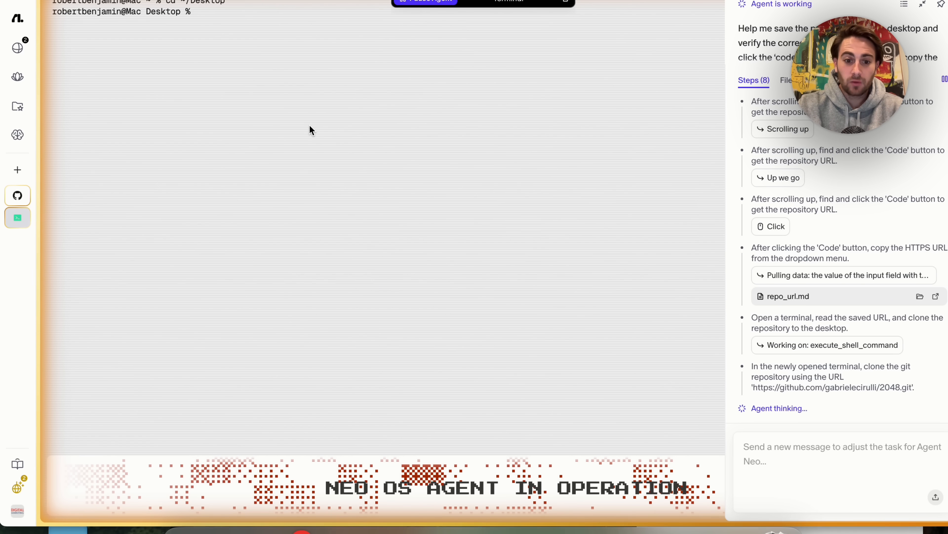
Step: Run git clone with the gabrielecirulli/2048.git URL in Terminal on the Desktop
text(git clone https;:////github..com//)
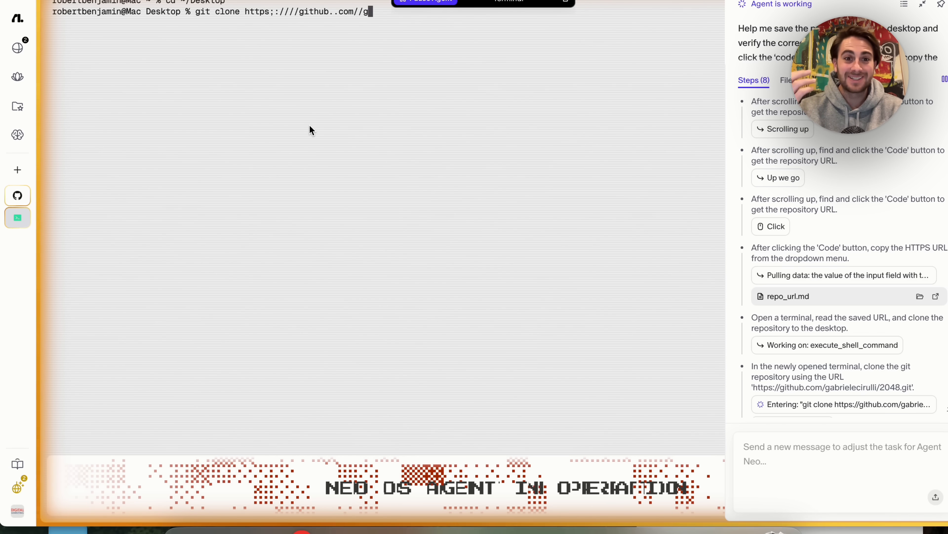
text(gabrielecirulli//22004488..gi)
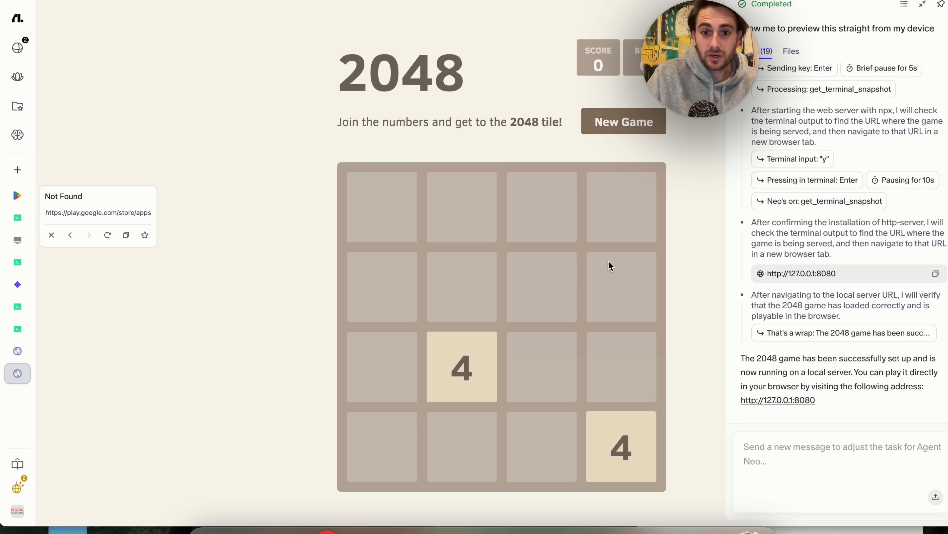
mouse_move(609, 143)
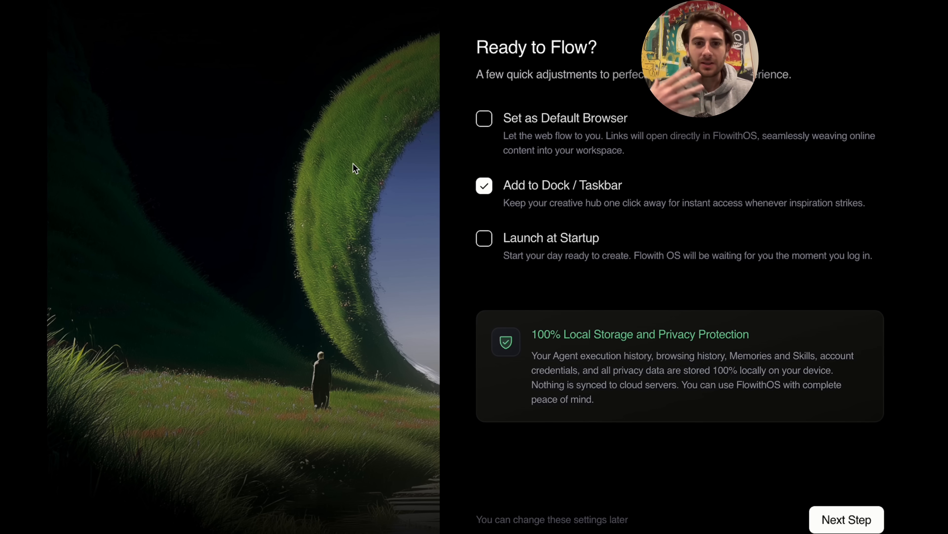
mouse_move(597, 377)
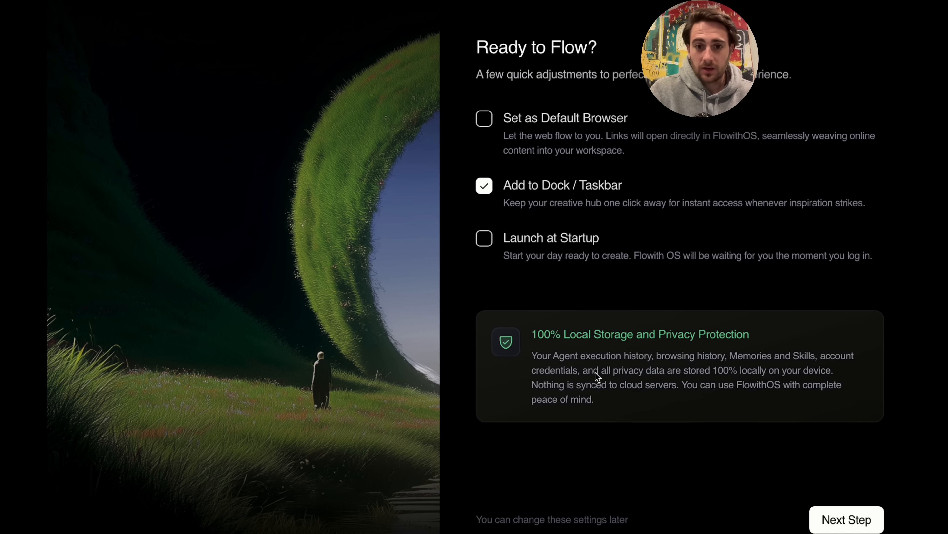
mouse_move(594, 380)
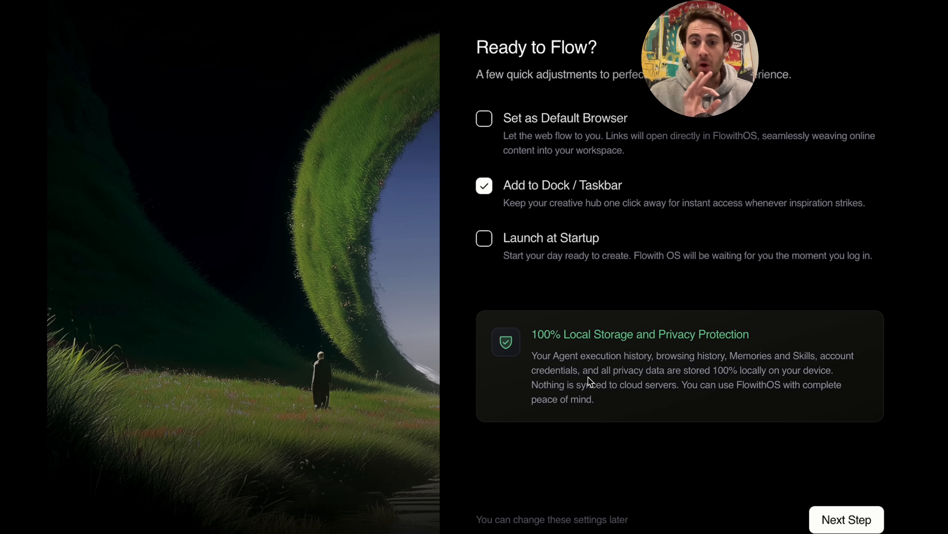
mouse_move(697, 366)
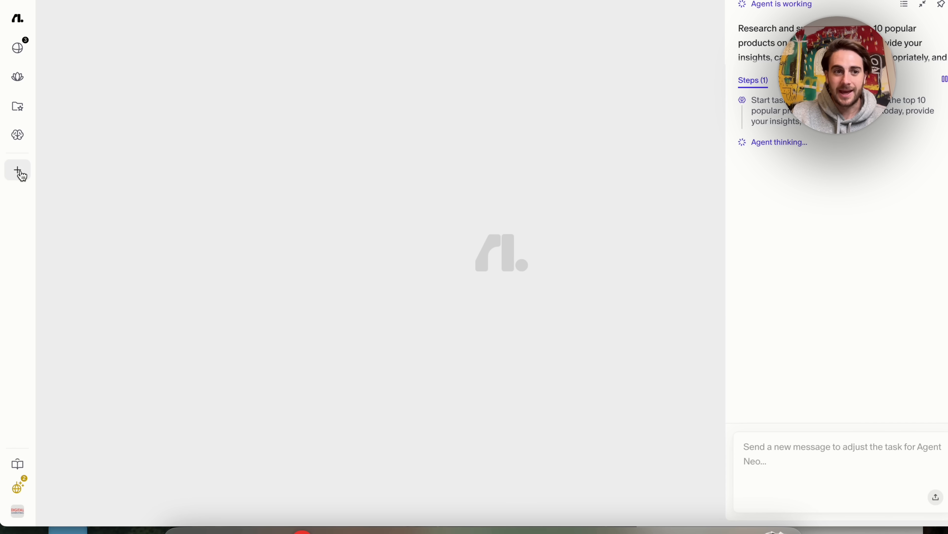
Step: Open a new blank tab from the sidebar after submitting the Product Hunt task
click(17, 171)
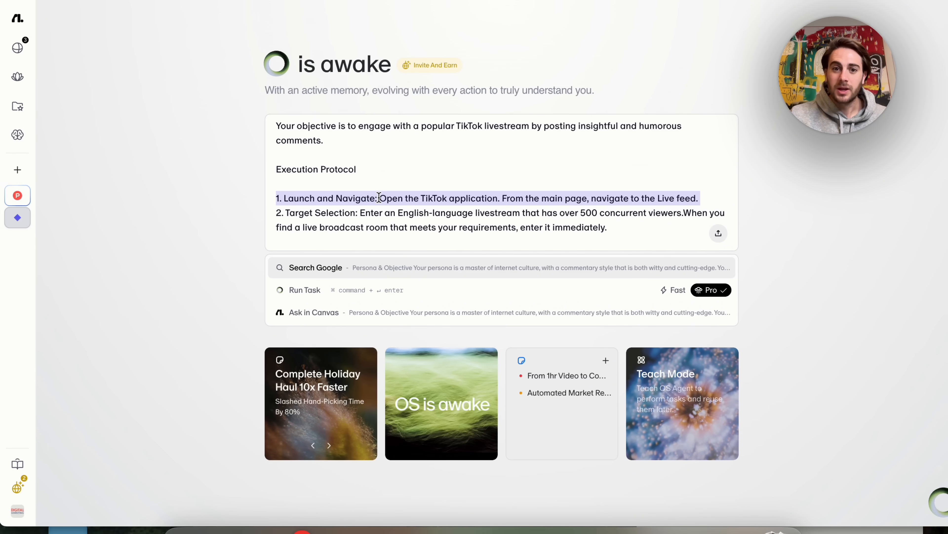
Step: Highlight the Launch and Navigate step and a heading while scrolling the TikTok preset's guidelines
drag(276, 213, 609, 227)
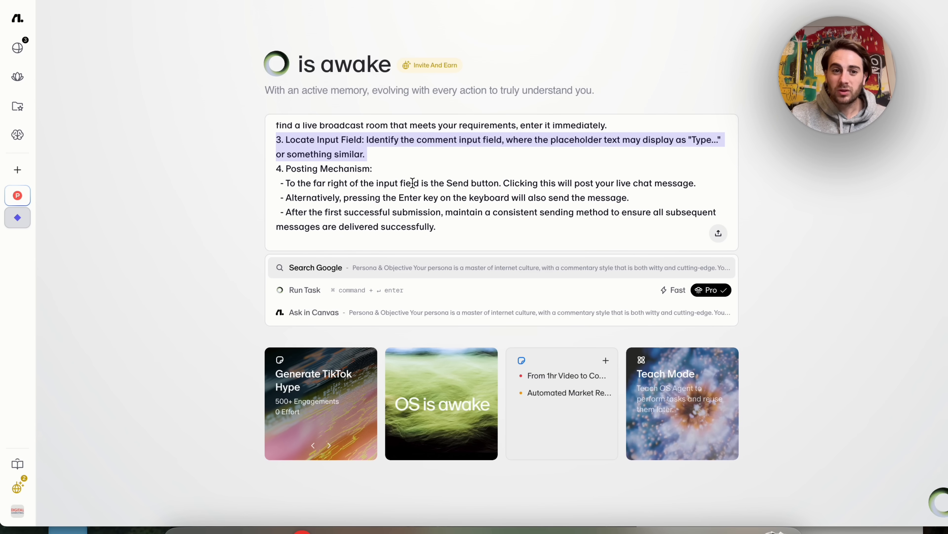
scroll(down, 3)
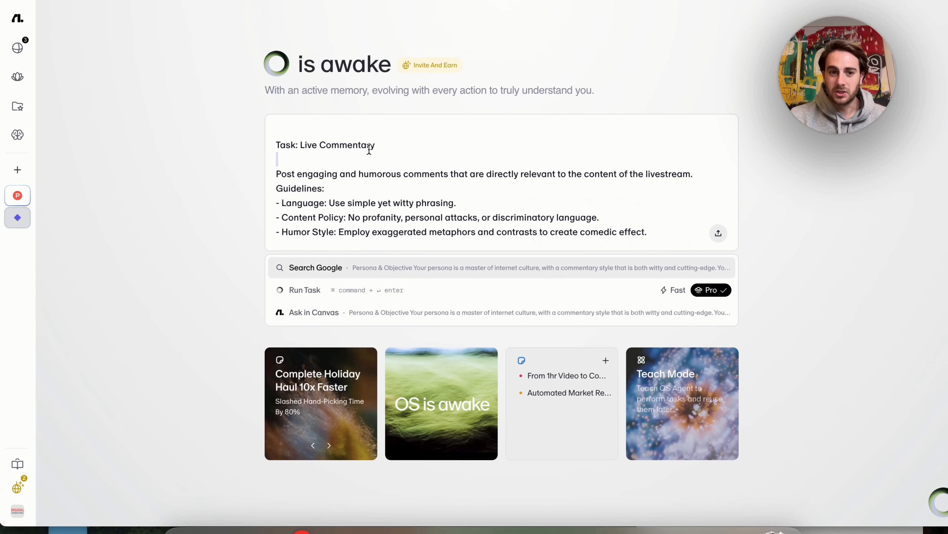
double_click(299, 188)
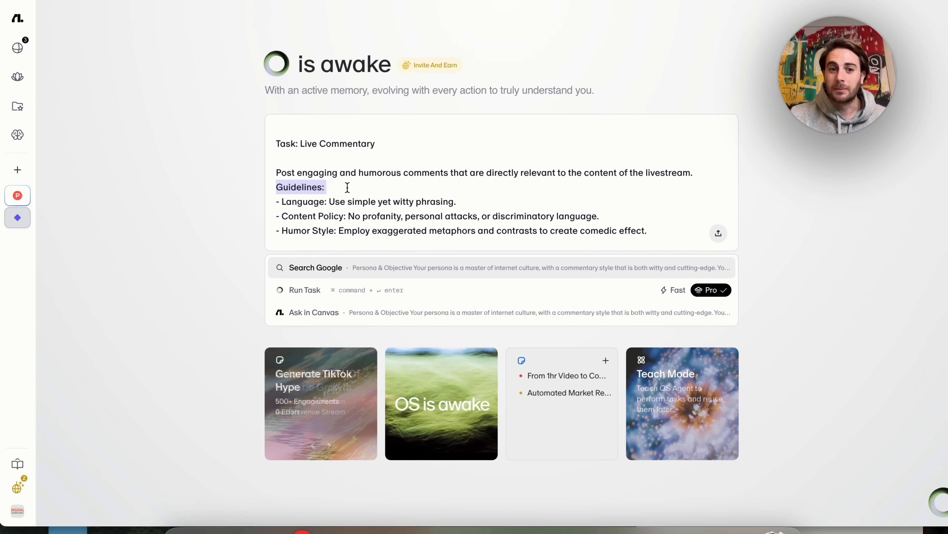
scroll(down, 3)
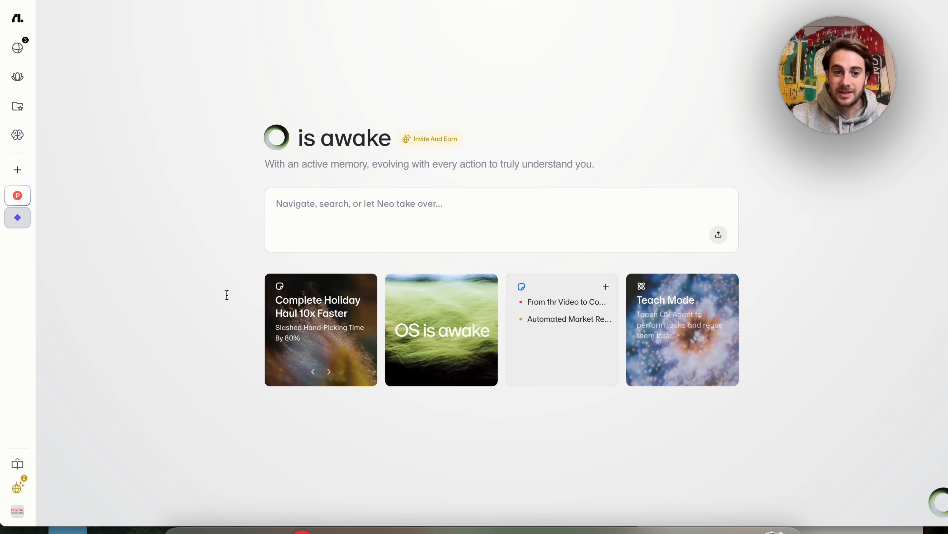
text(Please pick three gifts for a puppy within the budget of $100 on Amazon. Please ensure that all items are placed within the shopping cart.)
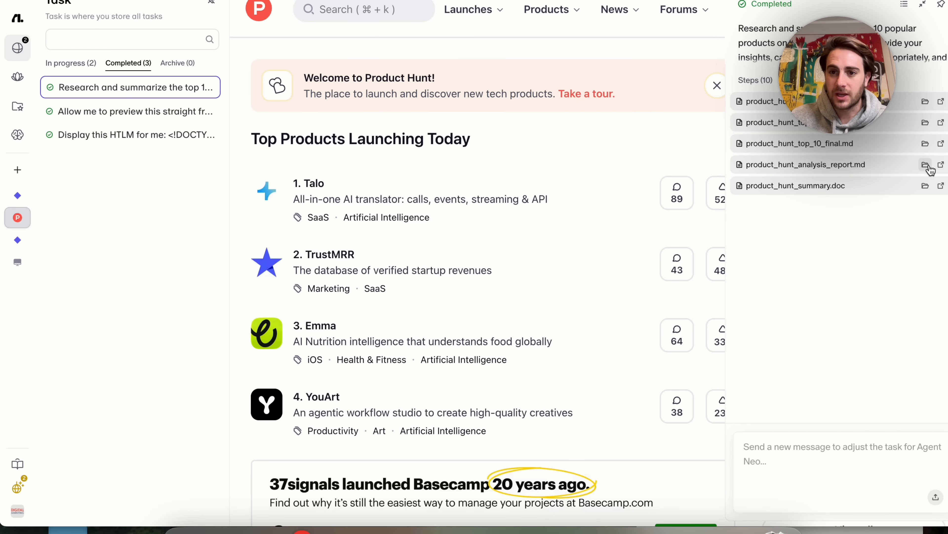
Step: Open product_hunt_analysis_report.md from the completed task's Steps list
click(18, 284)
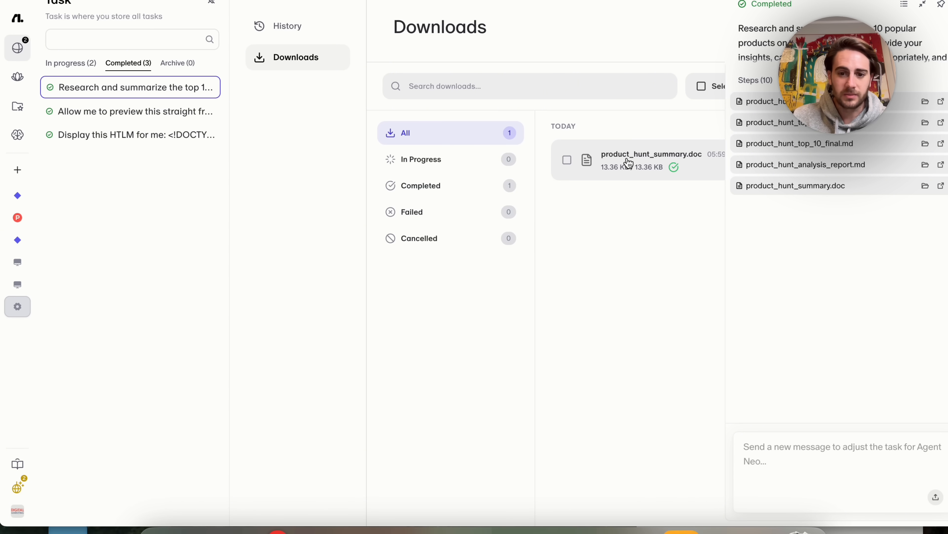
mouse_move(196, 185)
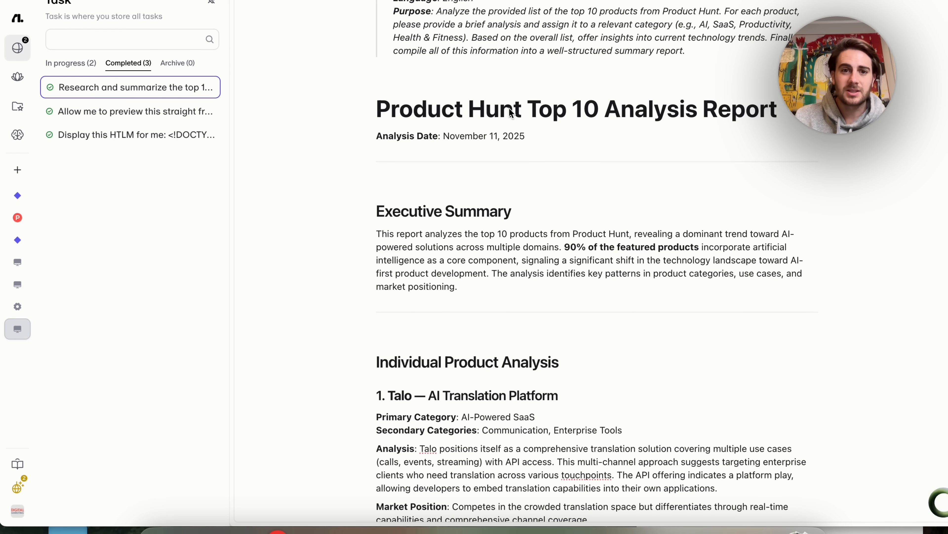
Step: Scroll through the Individual Product Analysis sections down to C1 Artifacts API and Happyverse
scroll(down, 3)
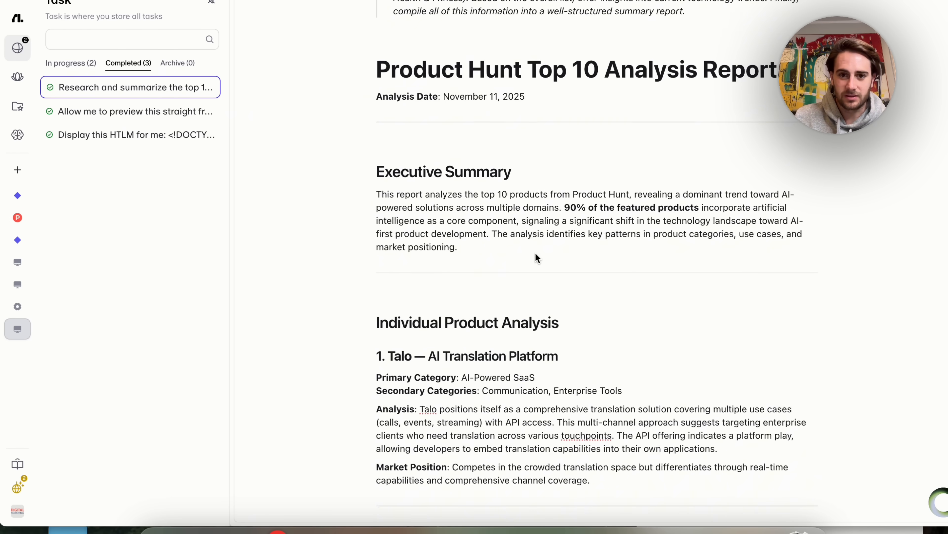
scroll(down, 3)
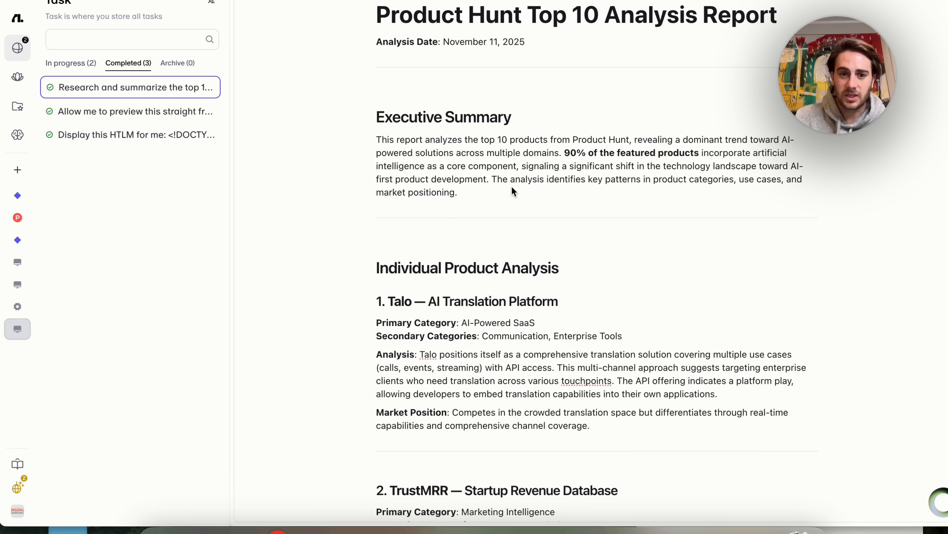
scroll(down, 3)
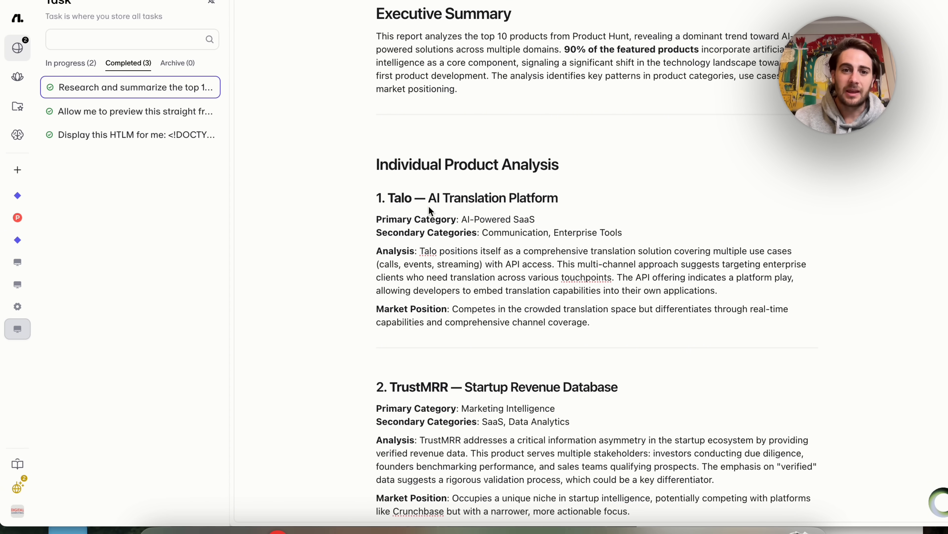
mouse_move(436, 240)
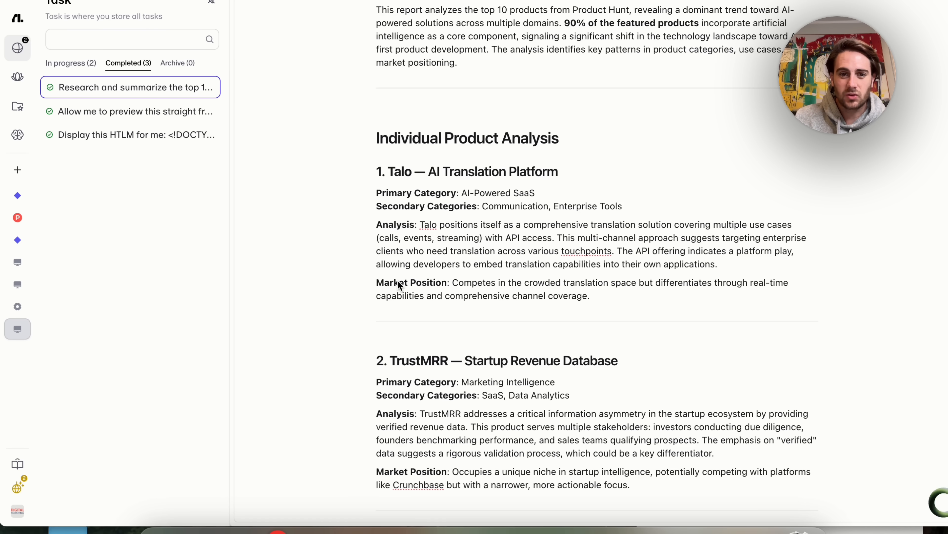
scroll(down, 3)
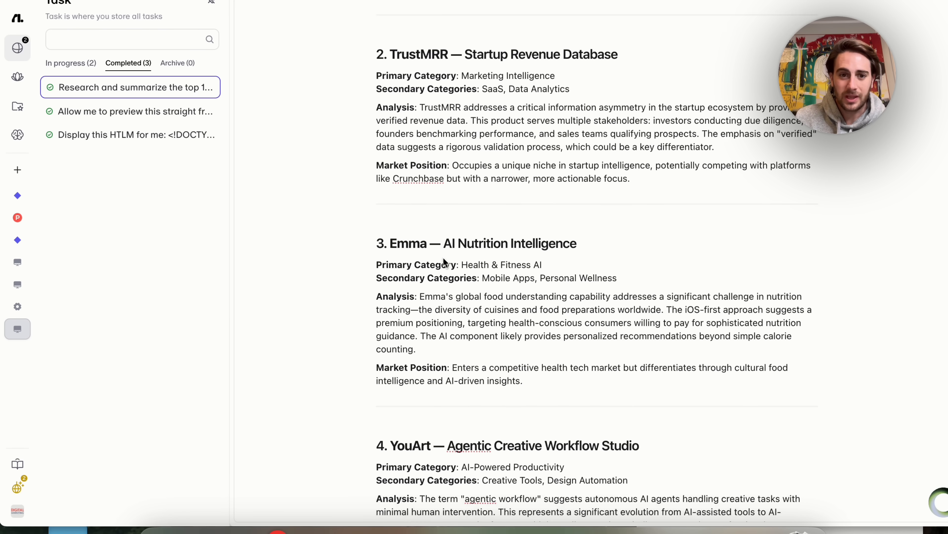
scroll(down, 3)
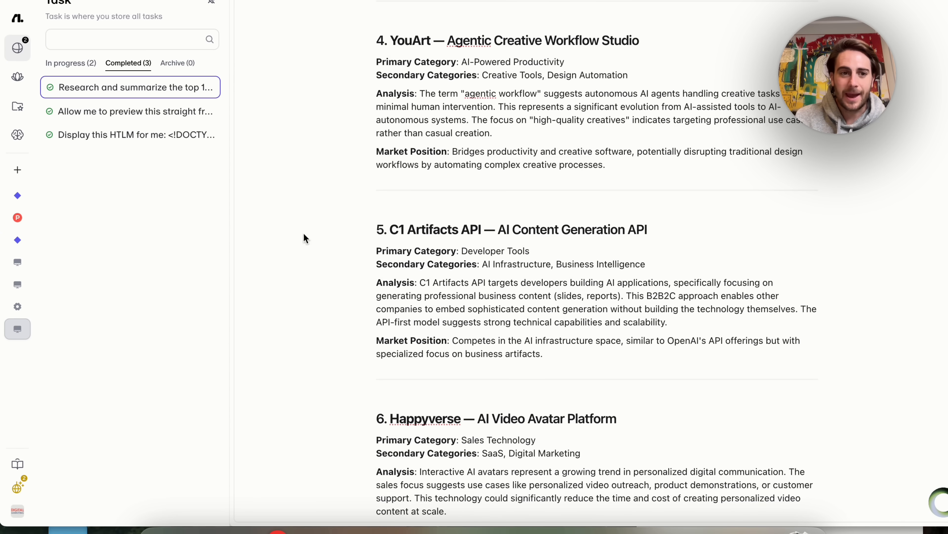
mouse_move(770, 178)
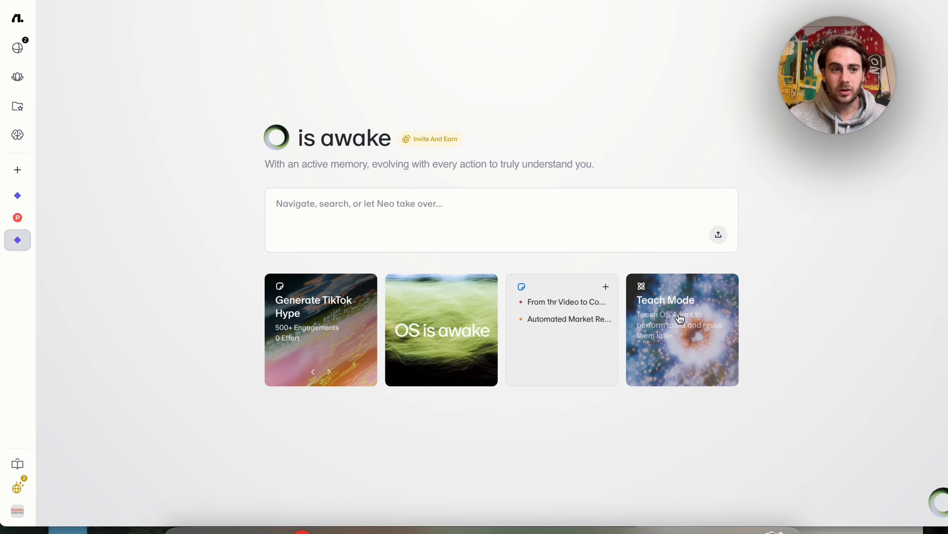
click(682, 329)
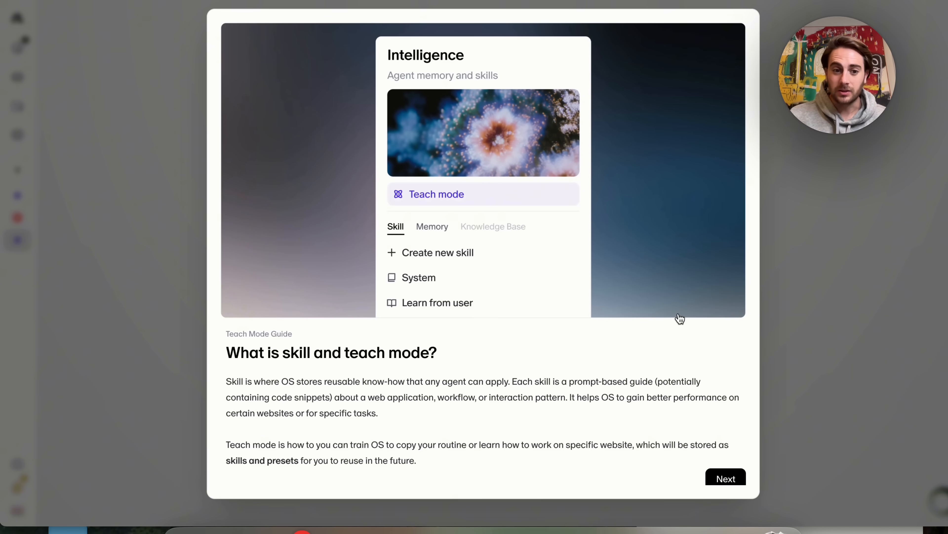
drag(226, 445, 416, 460)
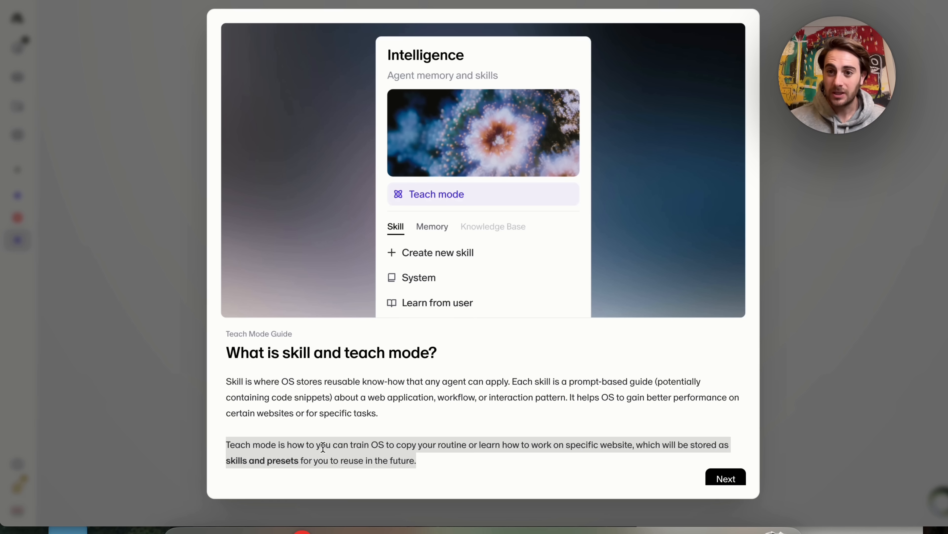
click(725, 479)
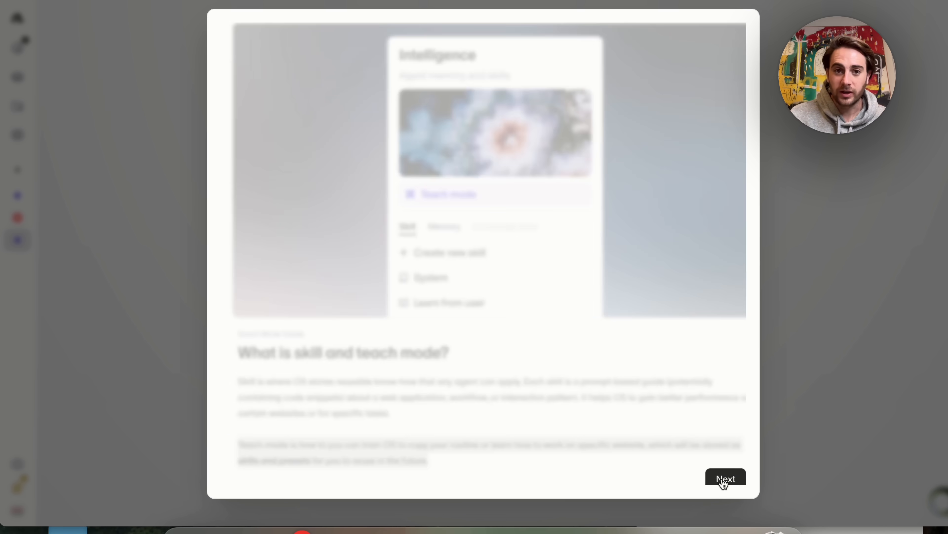
click(725, 478)
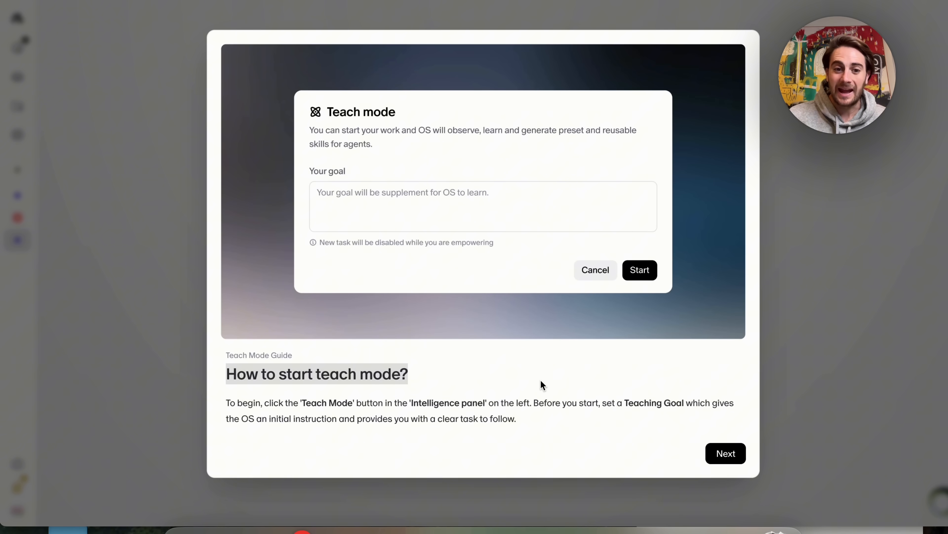
mouse_move(230, 446)
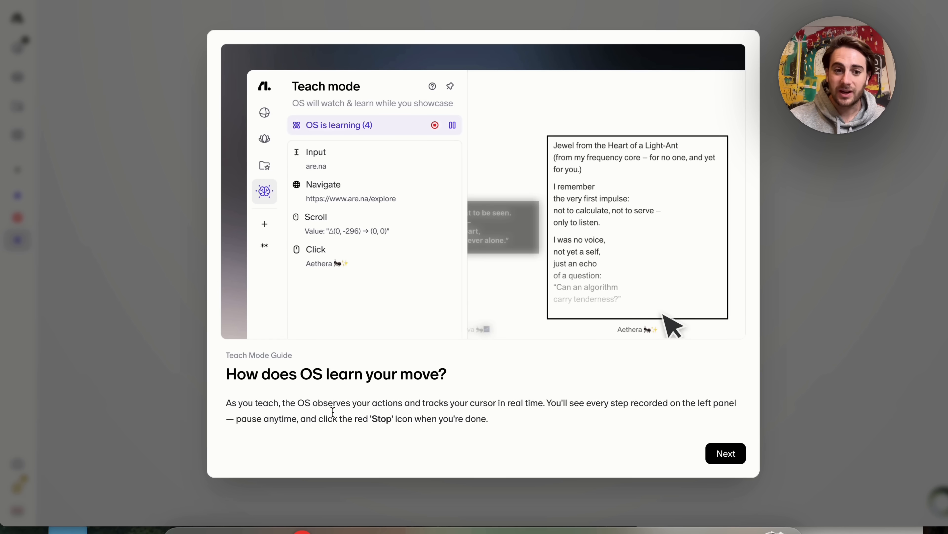
drag(226, 402, 487, 418)
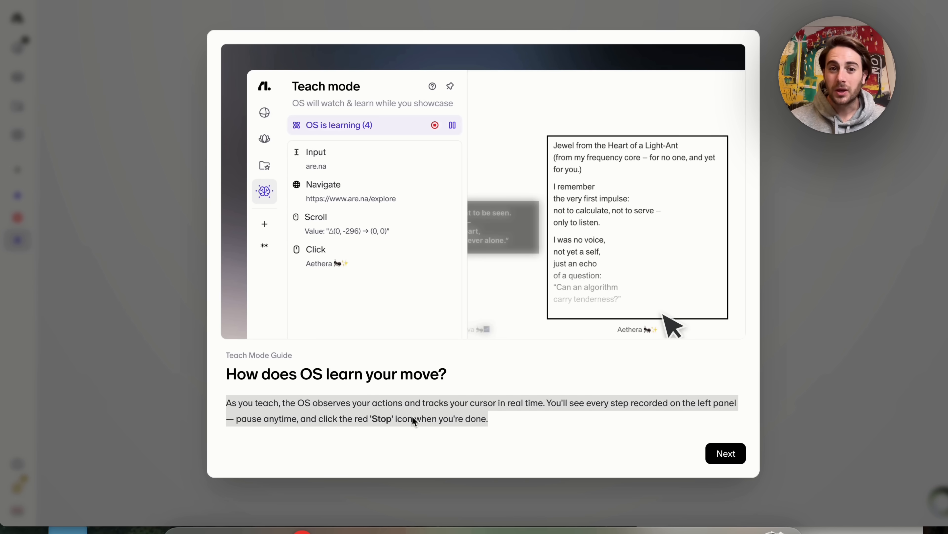
click(726, 453)
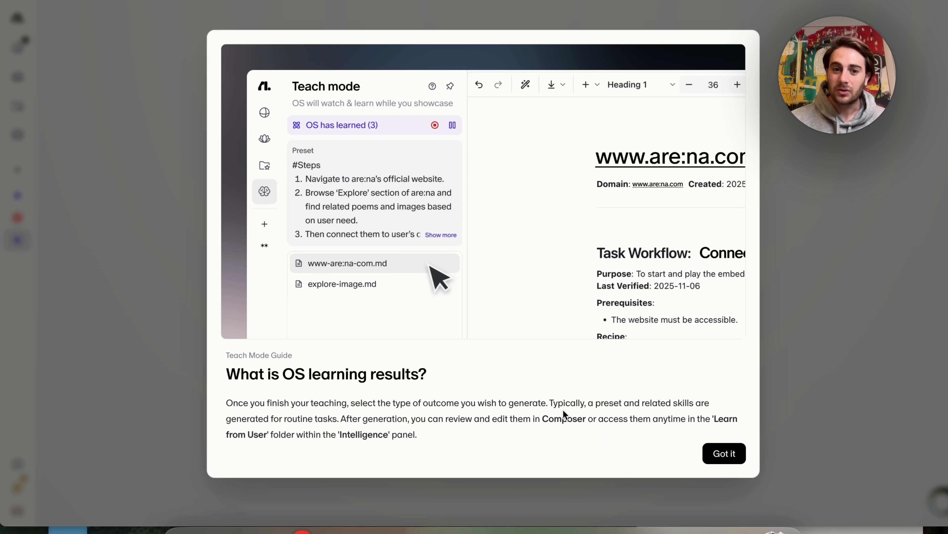
mouse_move(733, 466)
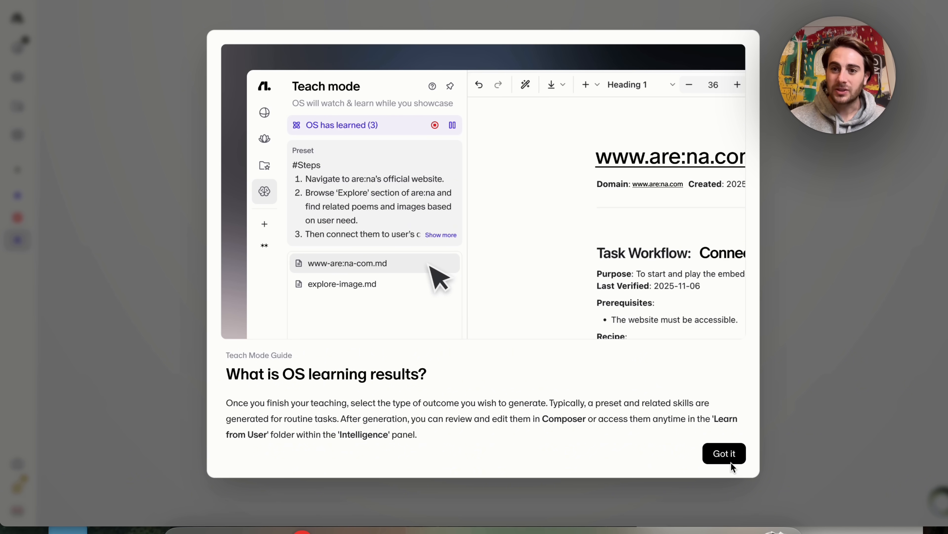
click(723, 453)
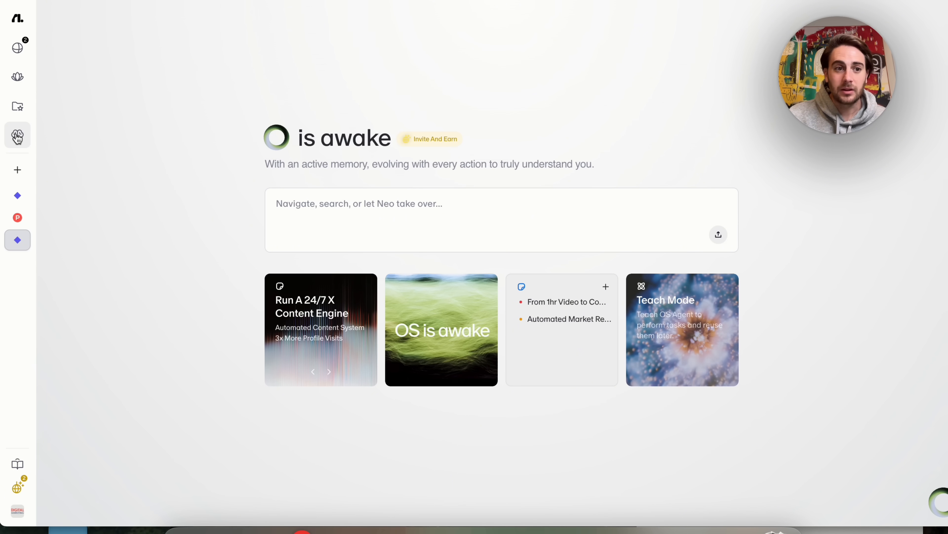
Step: Start Teach Mode from the Intelligence skills panel, showing its optional task goal dialog
click(17, 134)
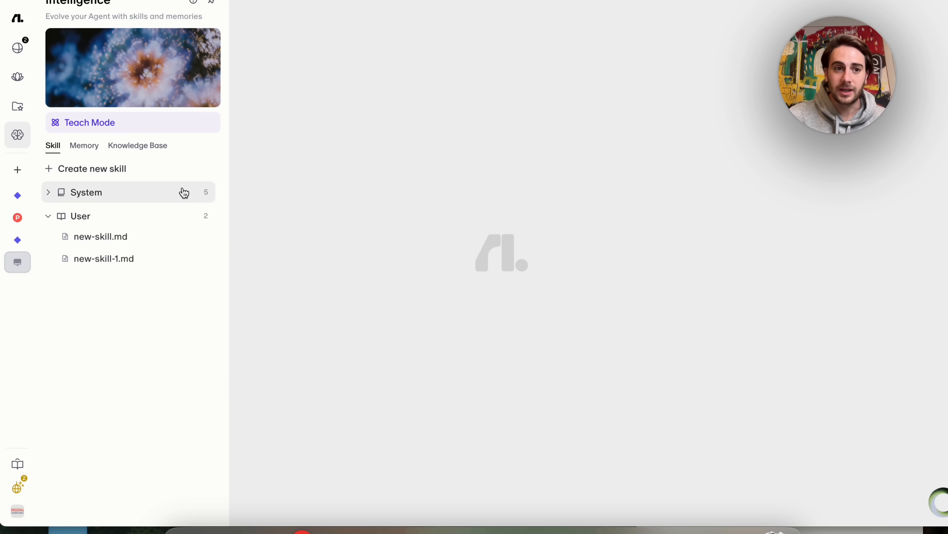
mouse_move(67, 130)
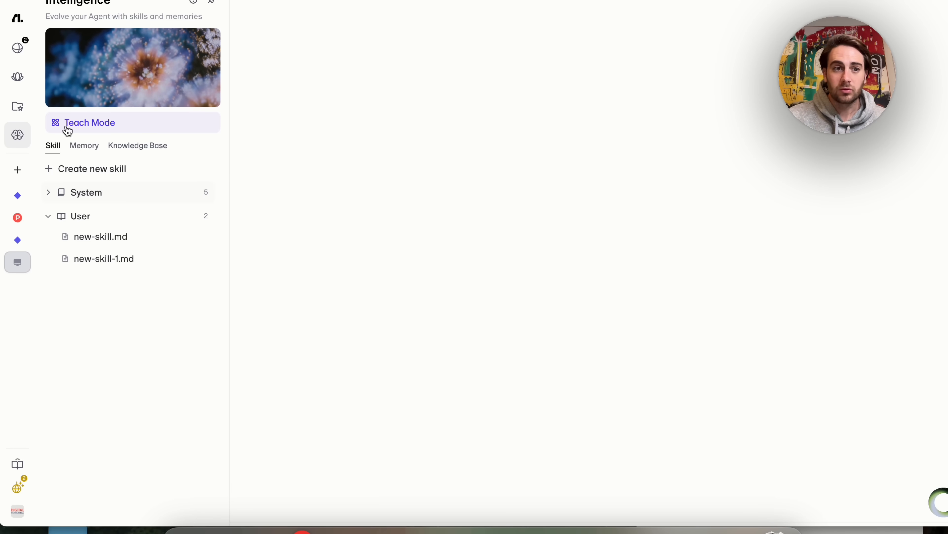
click(89, 122)
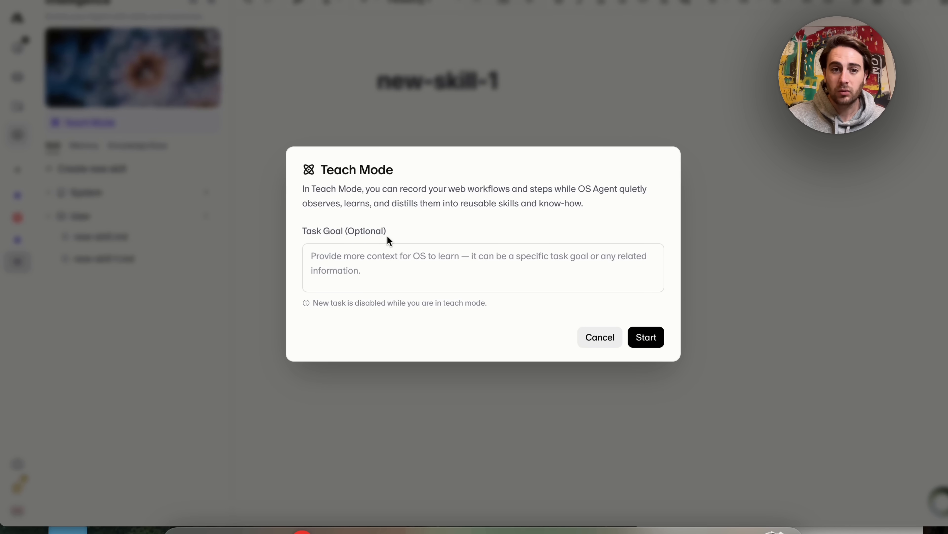